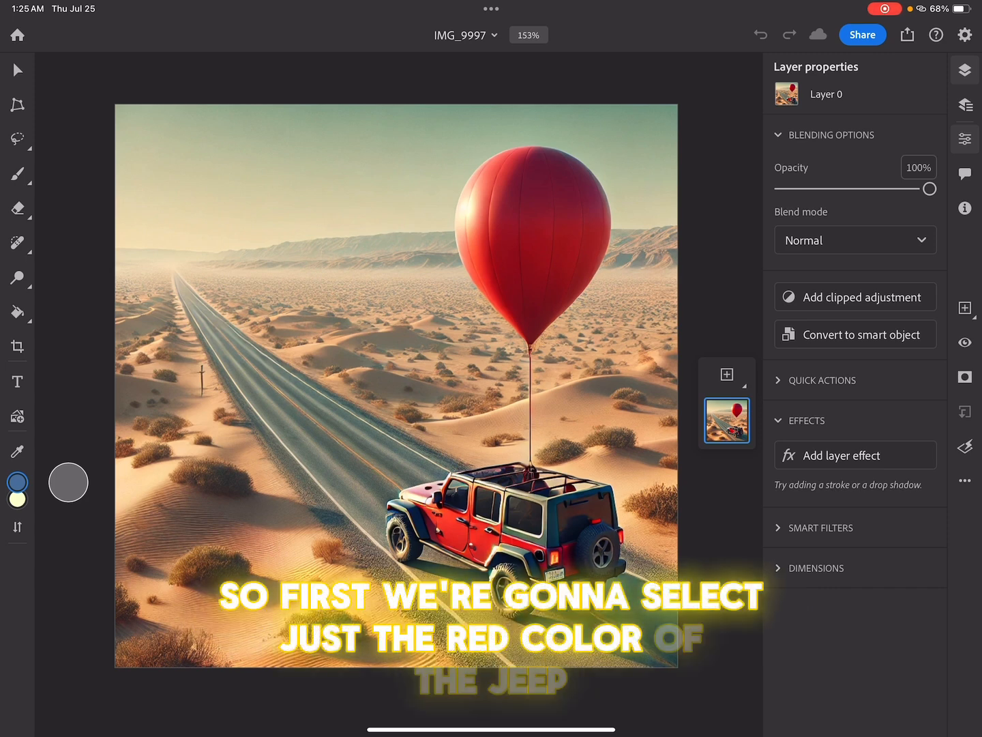
- Open the Lasso tool's flyout to show the selection tools
left_click(17, 139)
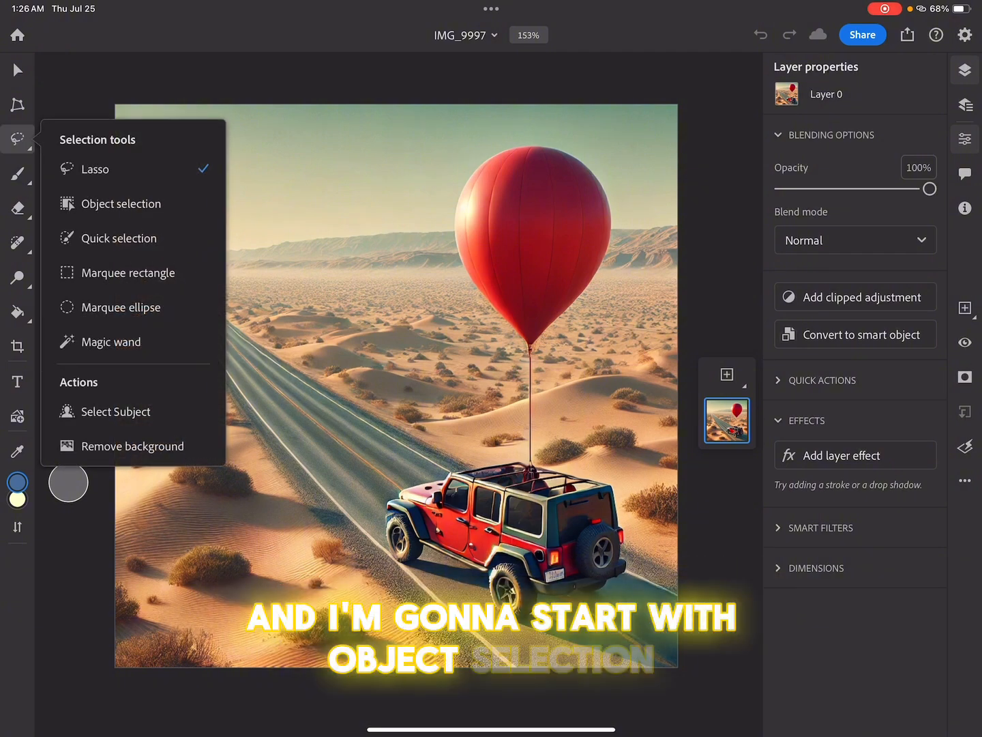
- Switch to the Object selection tool to pick out the Jeep body
left_click(123, 204)
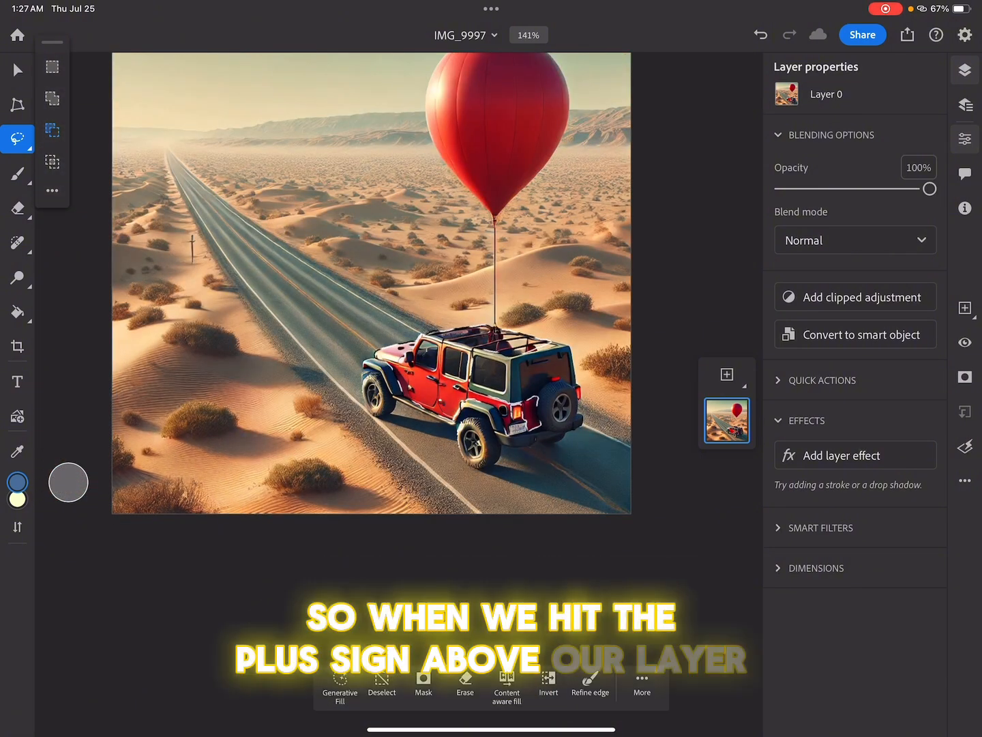
- Add a Hue/Saturation adjustment layer from the + menu, masked to the Jeep selection
left_click(727, 374)
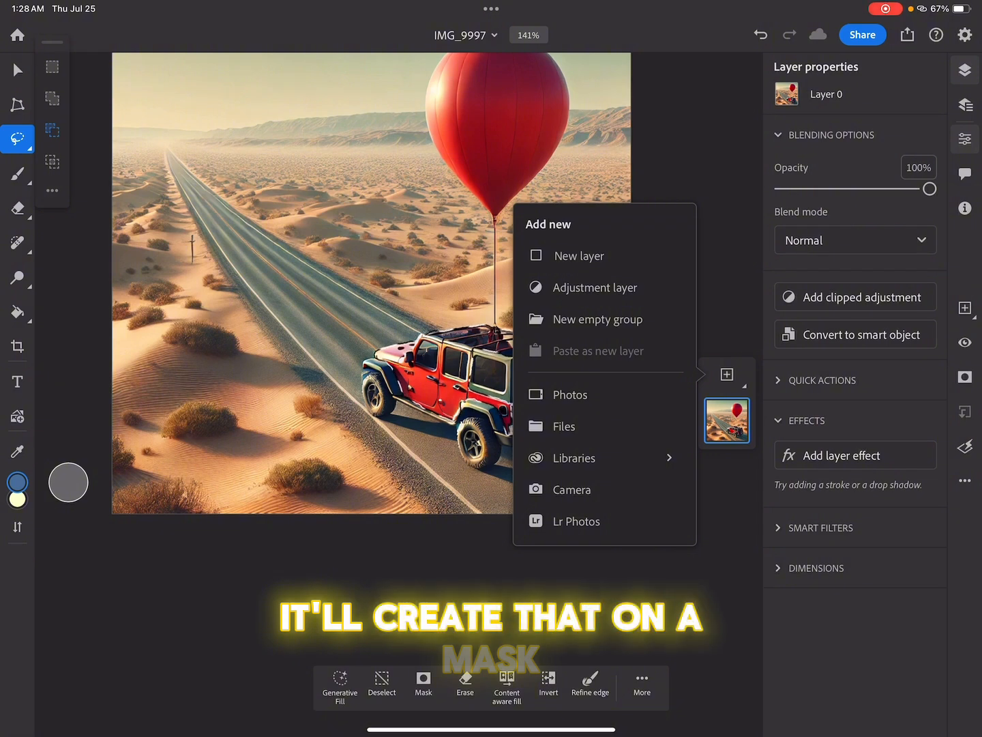
left_click(594, 287)
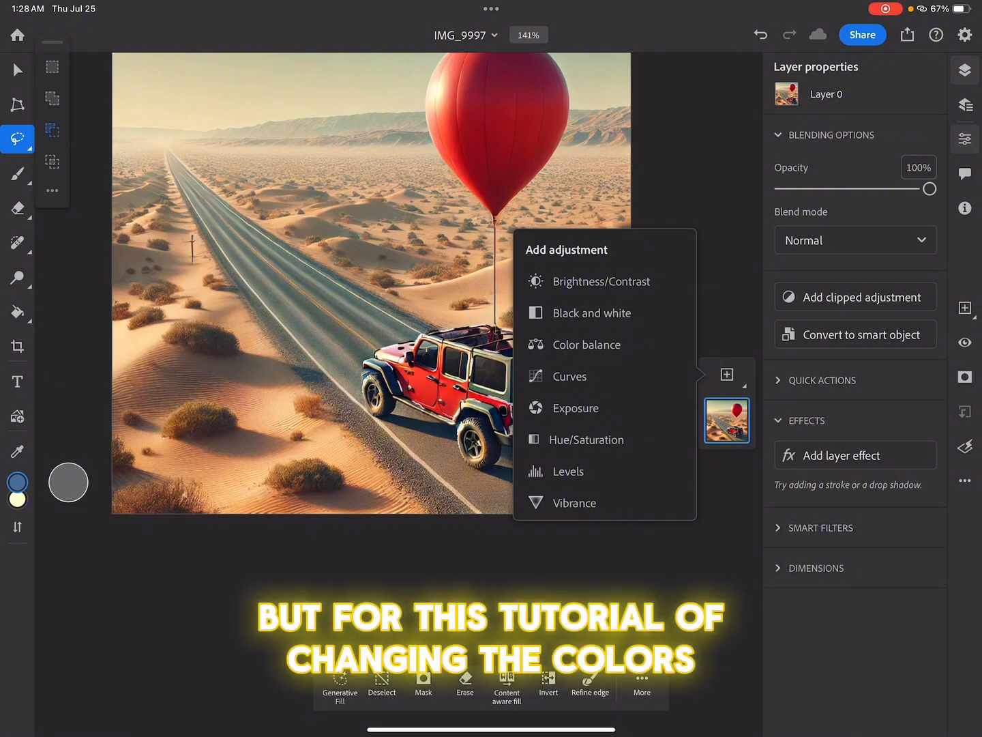
left_click(588, 439)
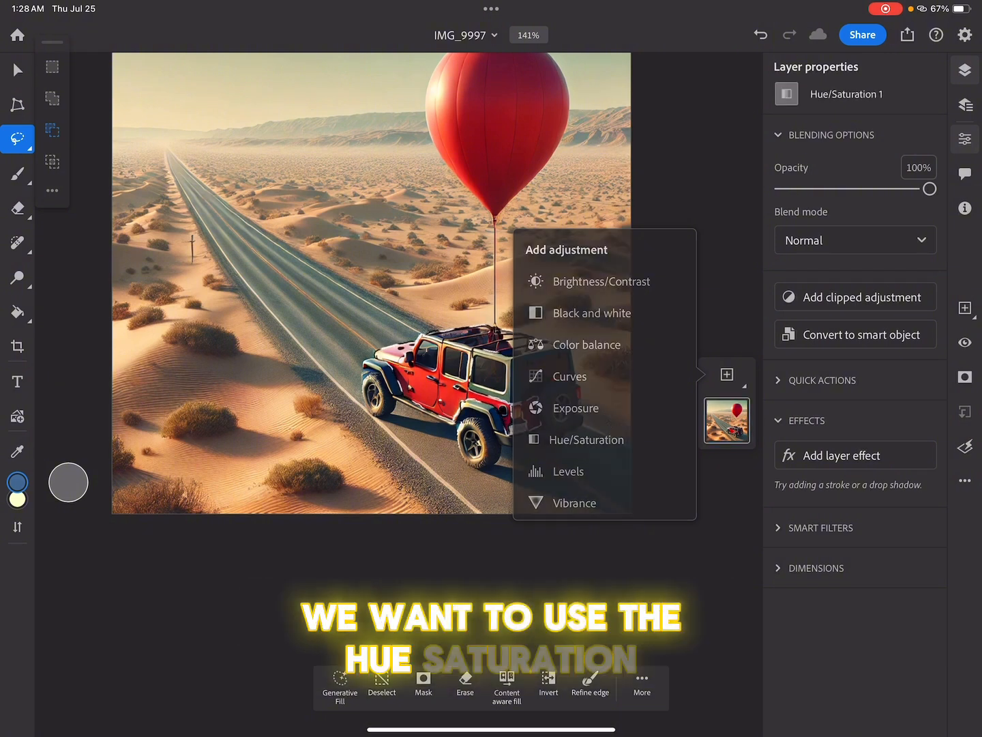
left_click(590, 439)
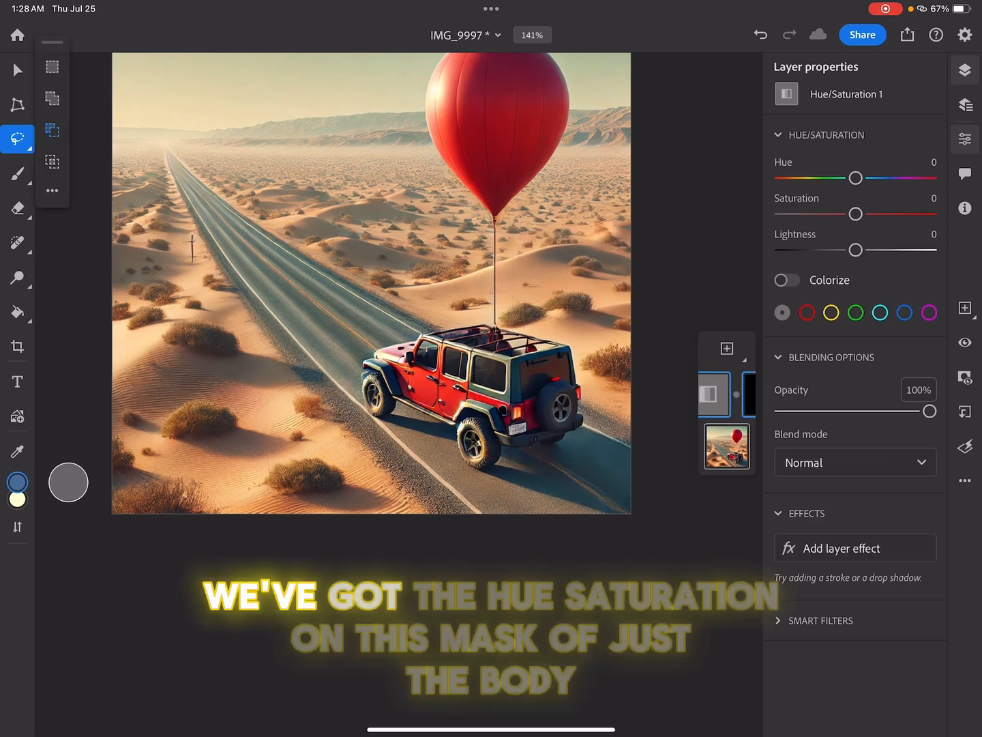
- Open the Hue/Saturation adjustment's mask and properties to set Hue to 48
left_click(713, 394)
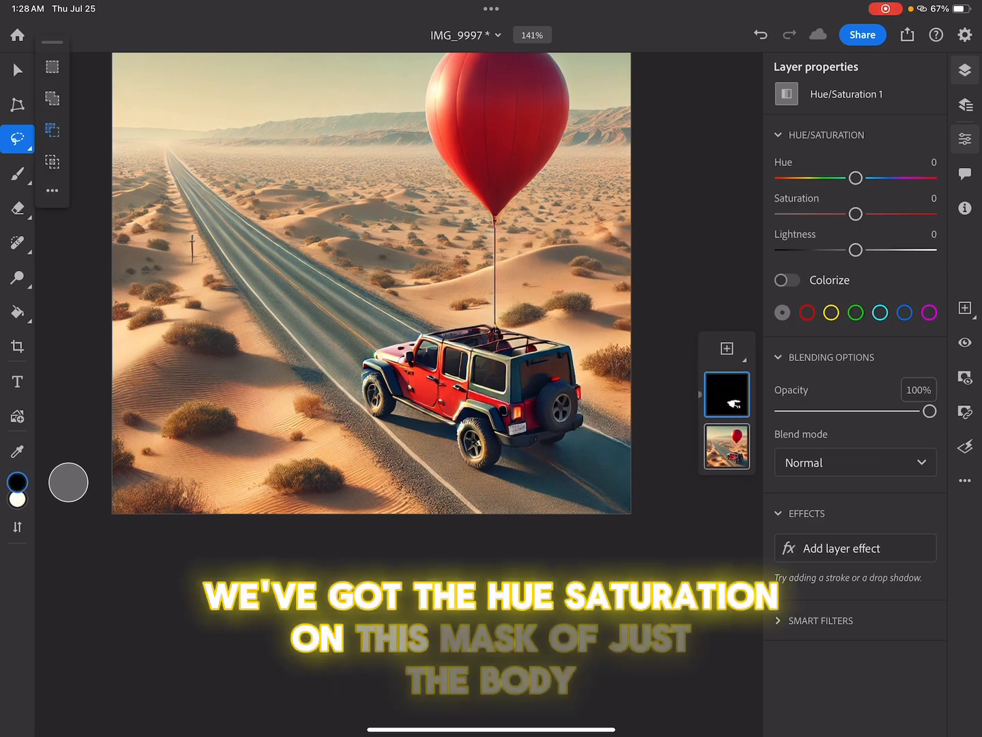
left_click(726, 394)
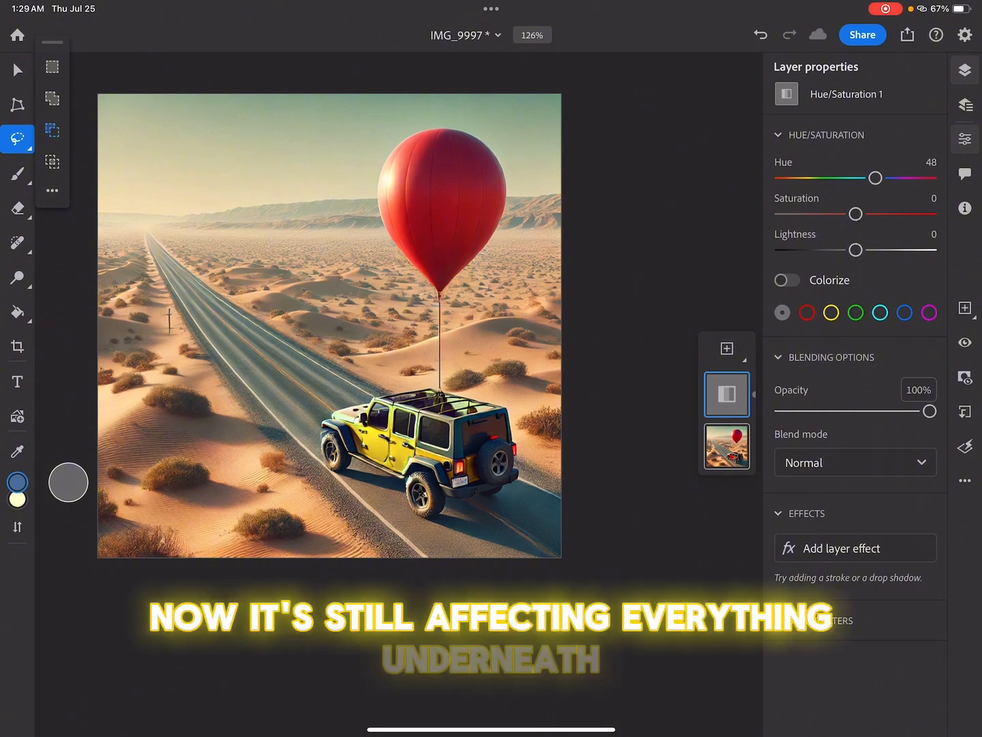
left_click(727, 394)
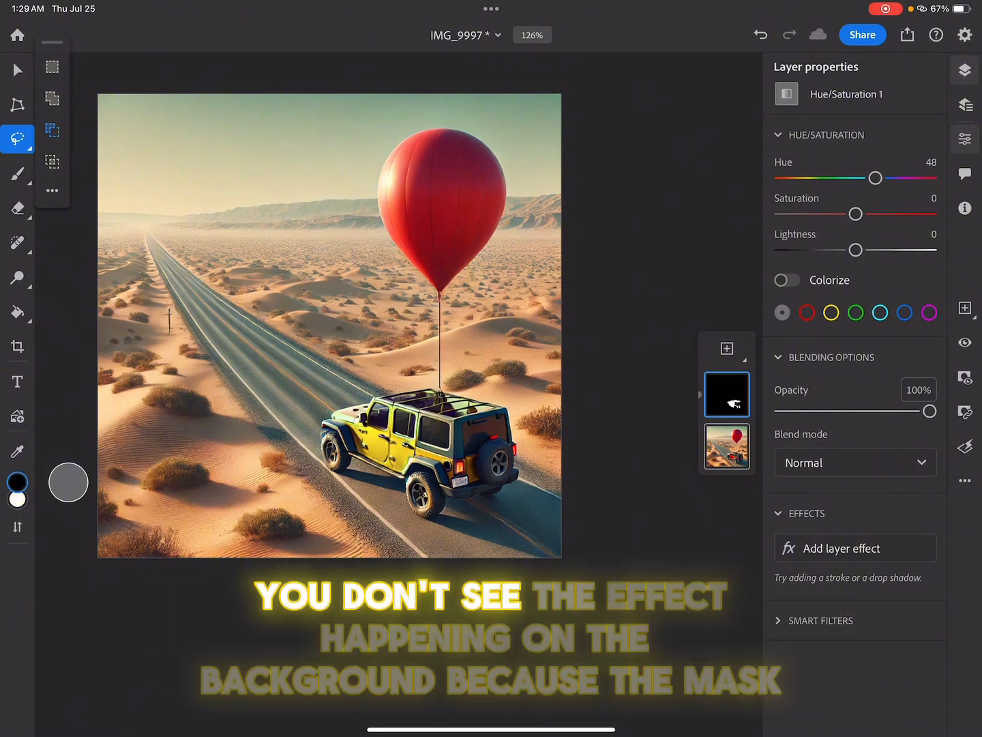
left_click(726, 394)
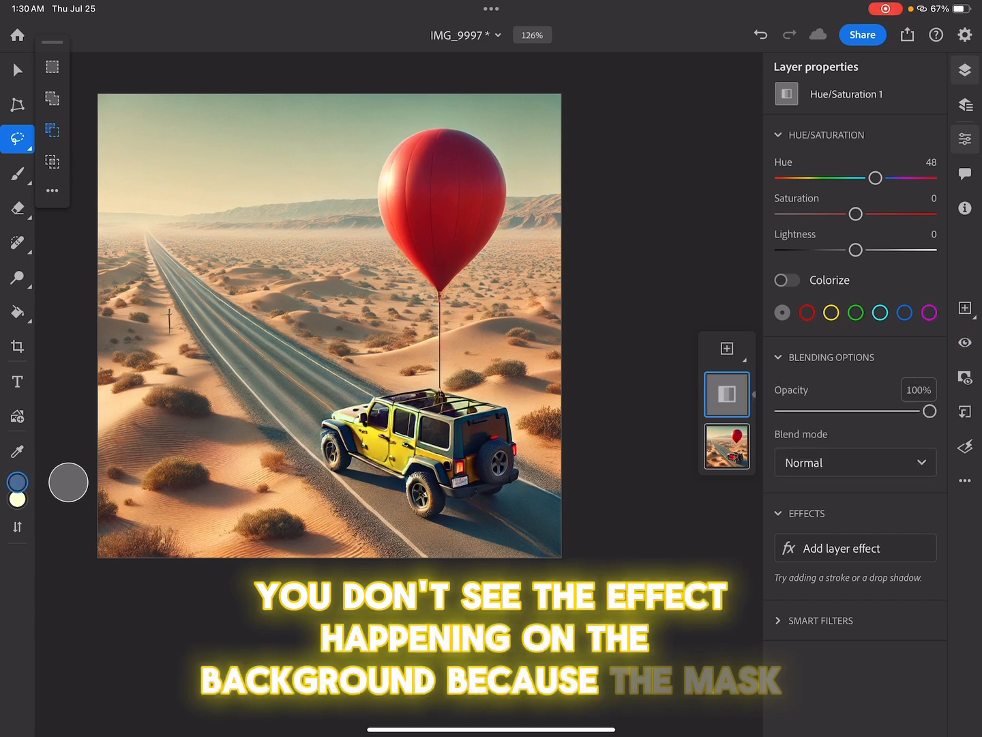
left_click(727, 394)
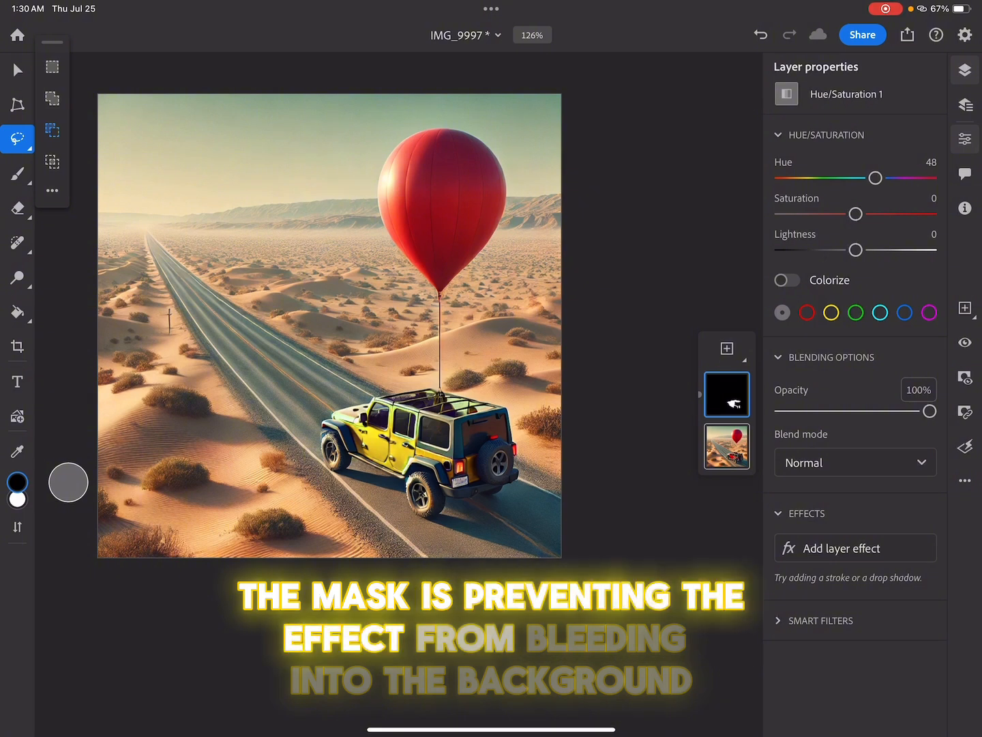
left_click(727, 394)
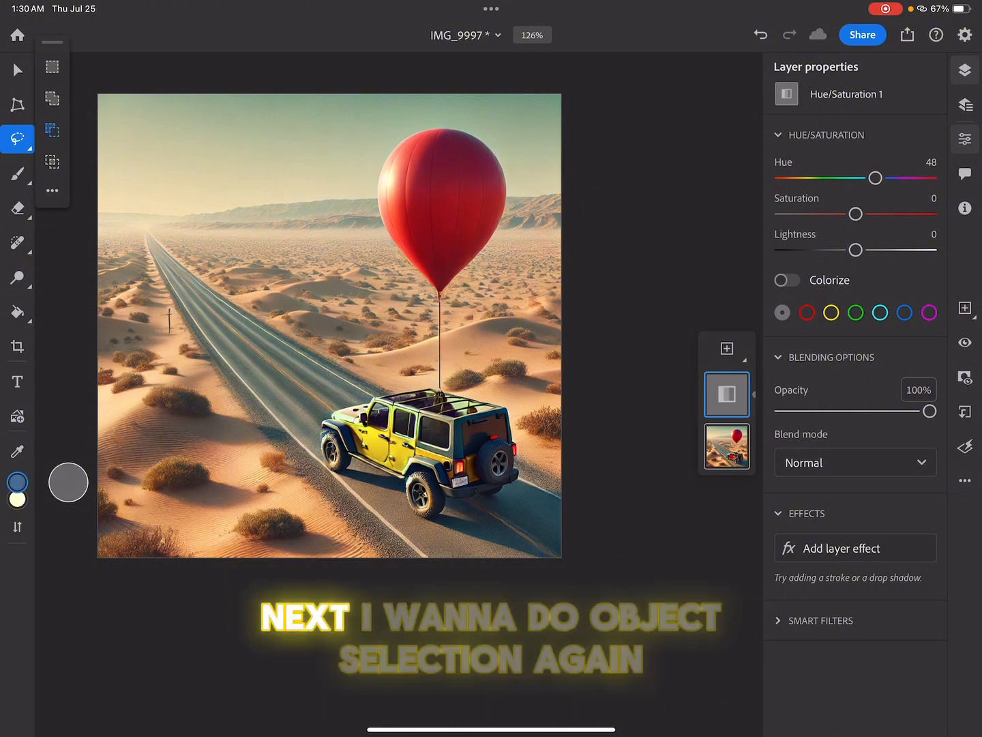
- Use Object selection to pick out the red balloon and copy it to a new layer
left_click(51, 66)
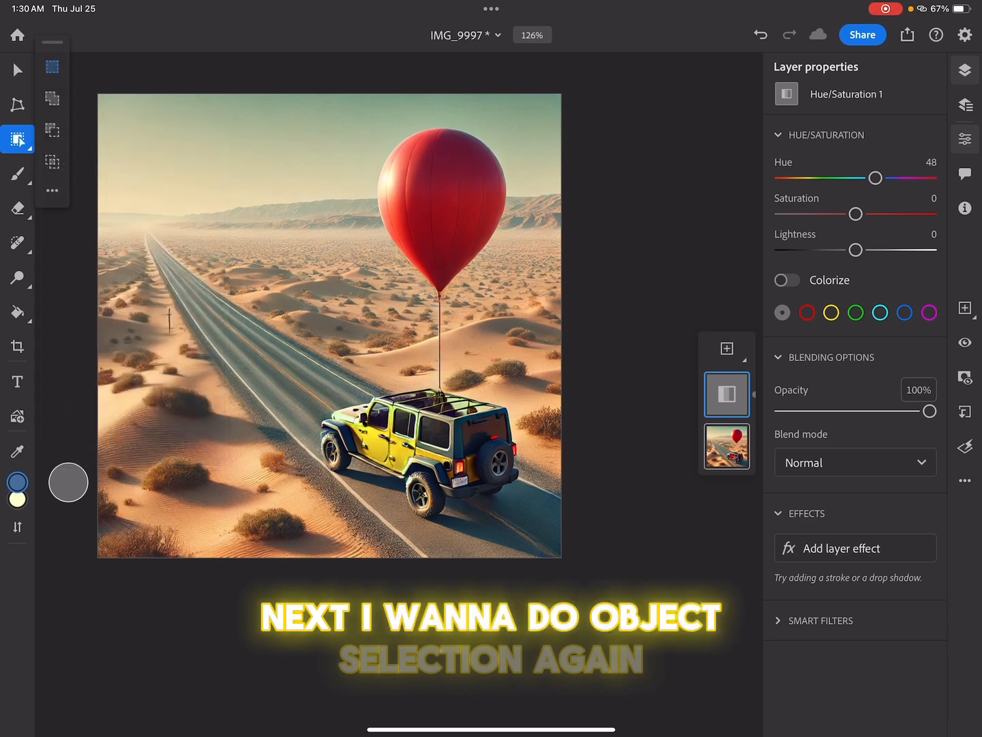
left_click(726, 446)
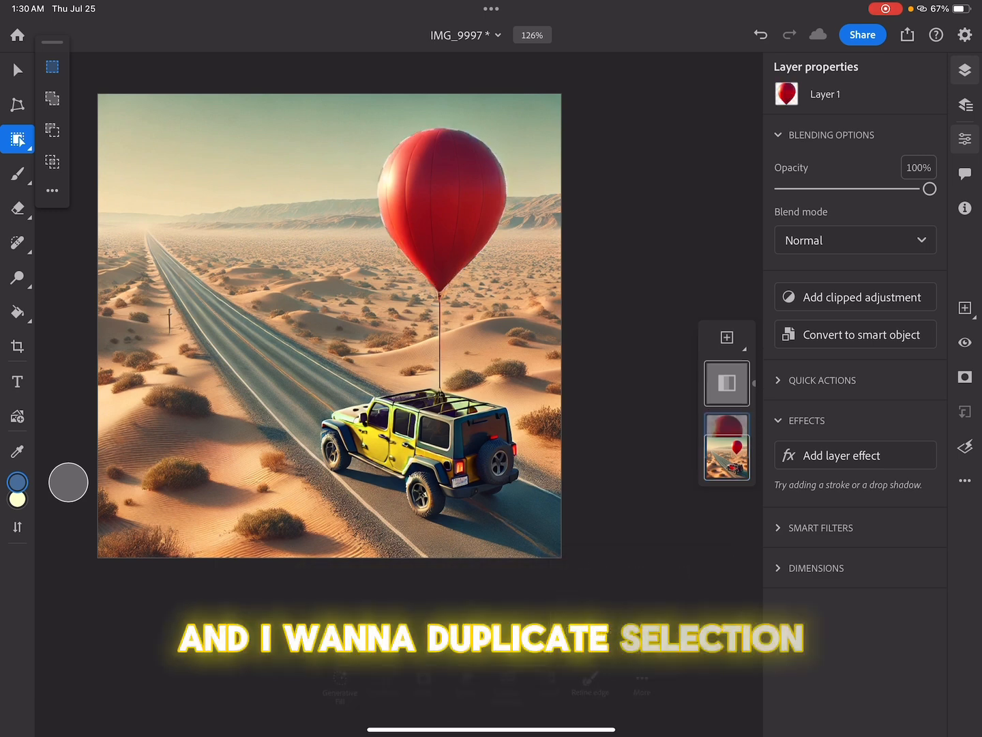
- Activate the balloon layer and add a clipped Hue/Saturation adjustment
left_click(726, 337)
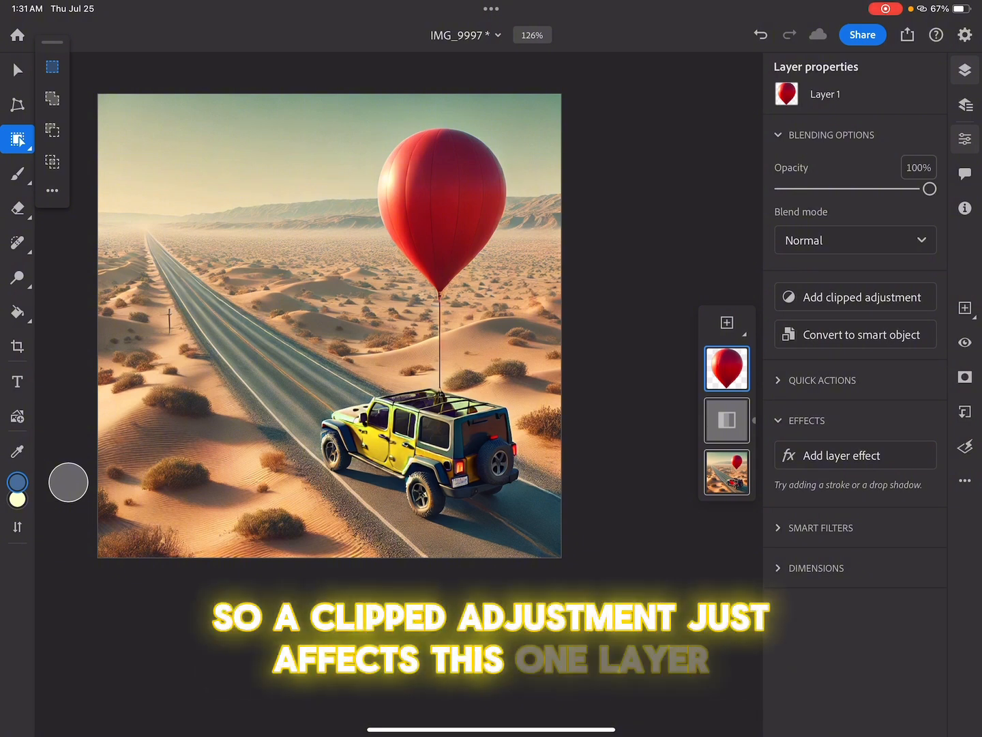
left_click(855, 296)
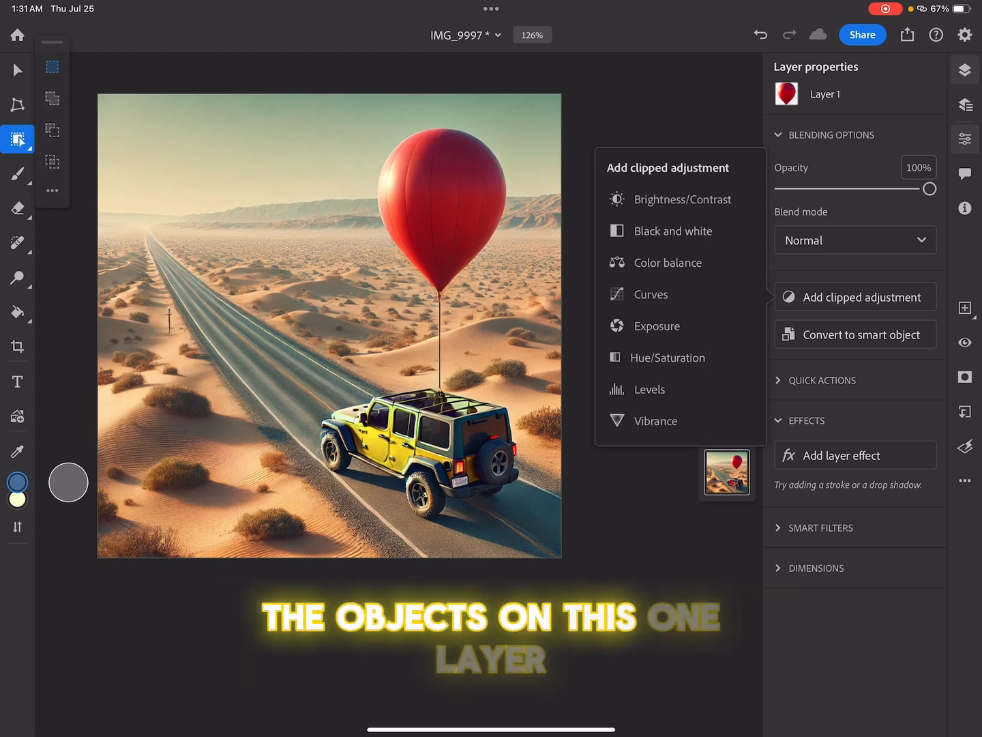
left_click(667, 357)
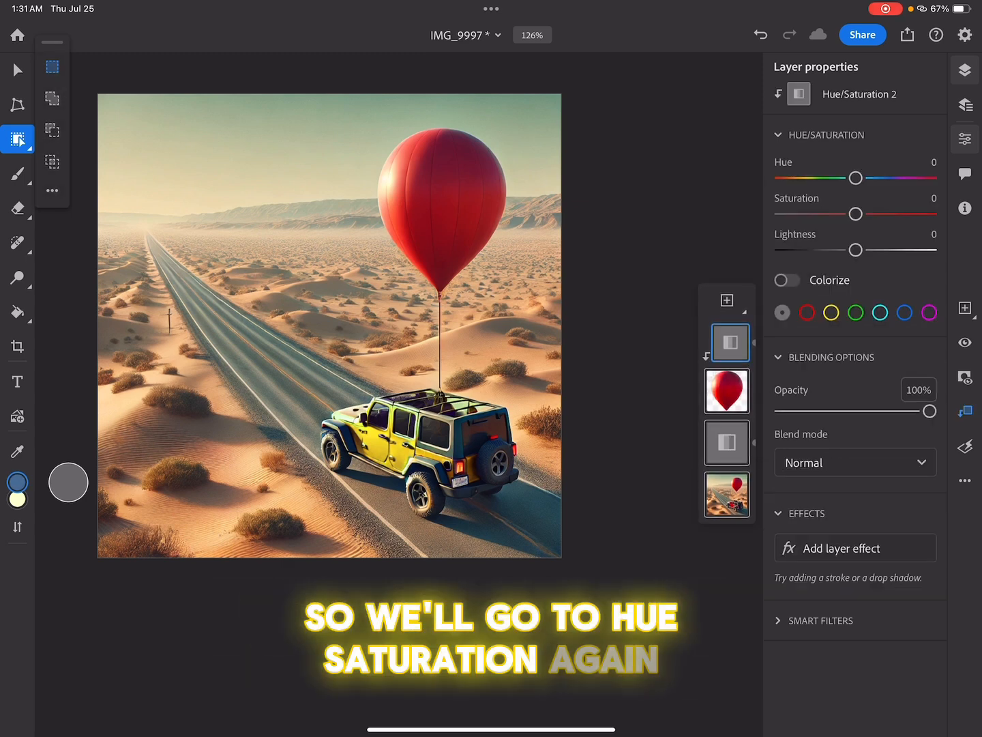